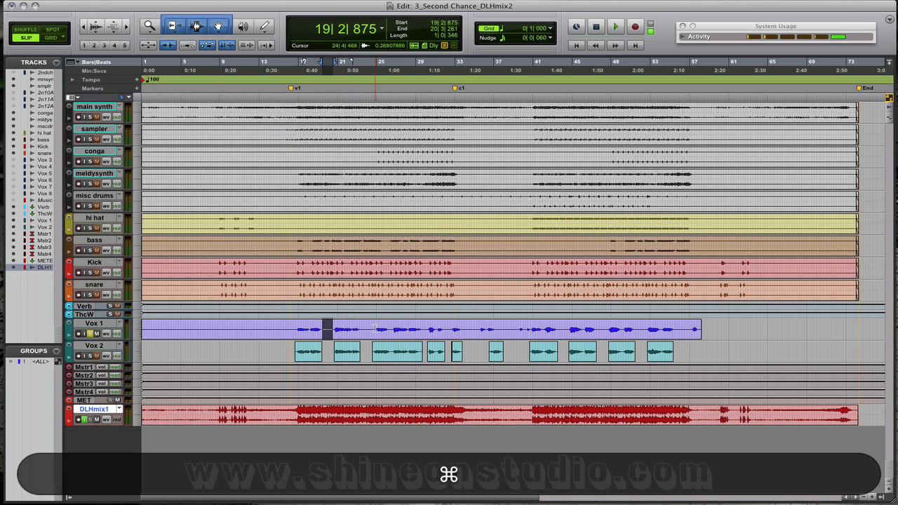
Select the whole Vox 1 vocal clip and open Strip Silence with Cmd+U.
left_click(384, 331)
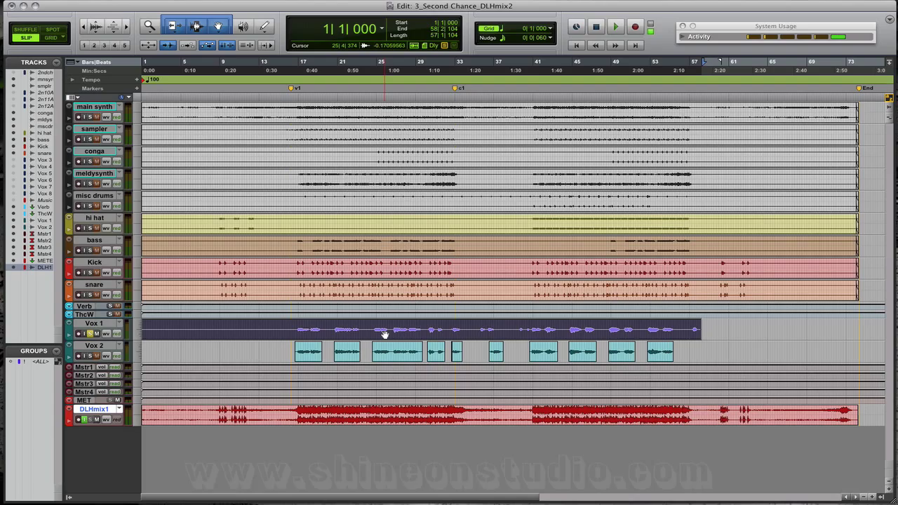
key("cmd+u")
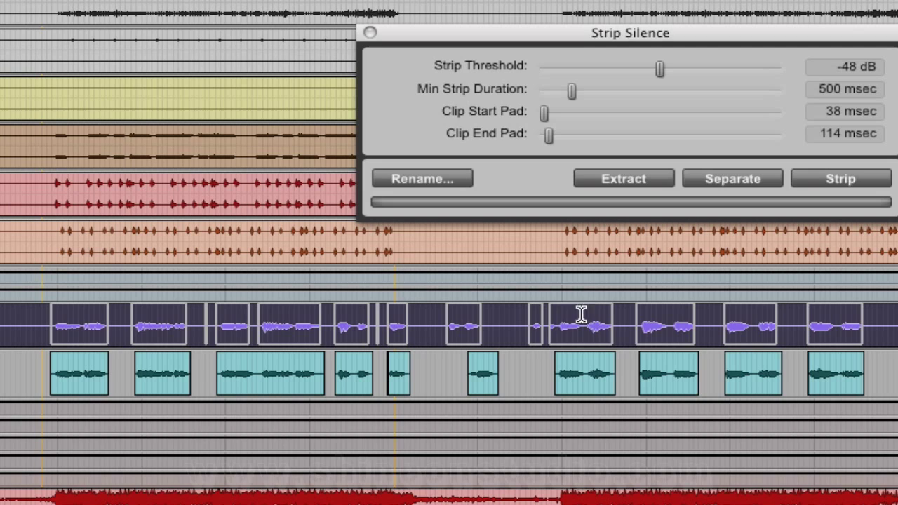
mouse_move(589, 333)
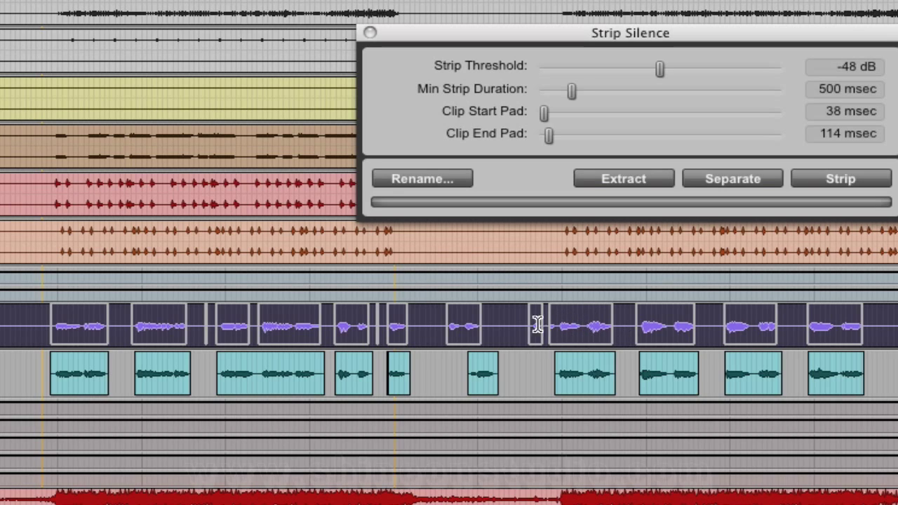
mouse_move(433, 335)
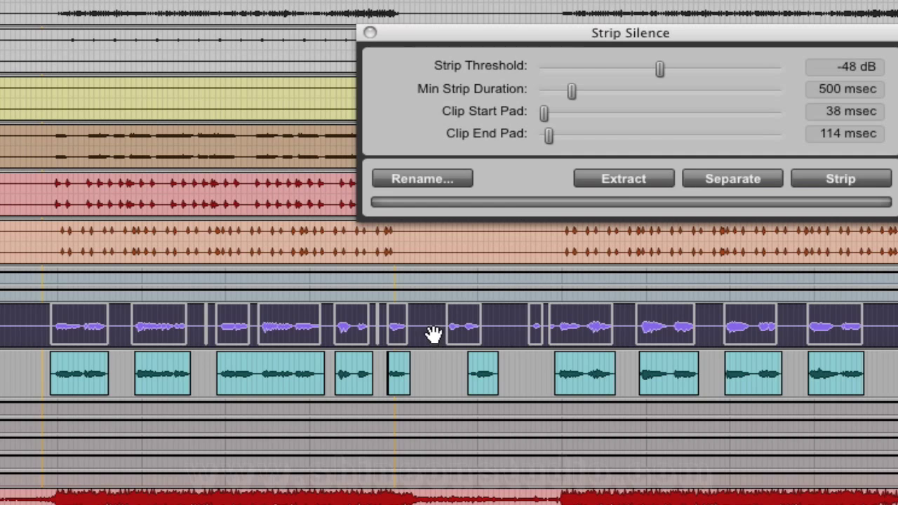
mouse_move(205, 341)
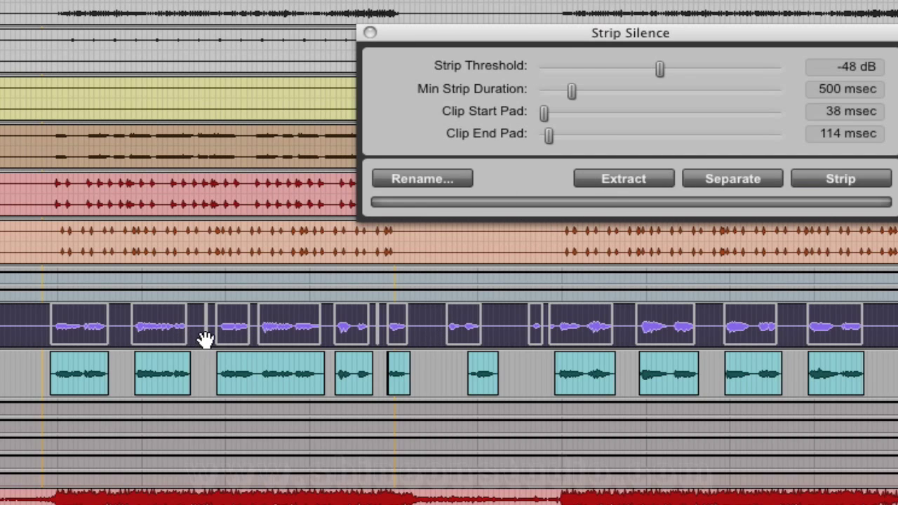
mouse_move(196, 317)
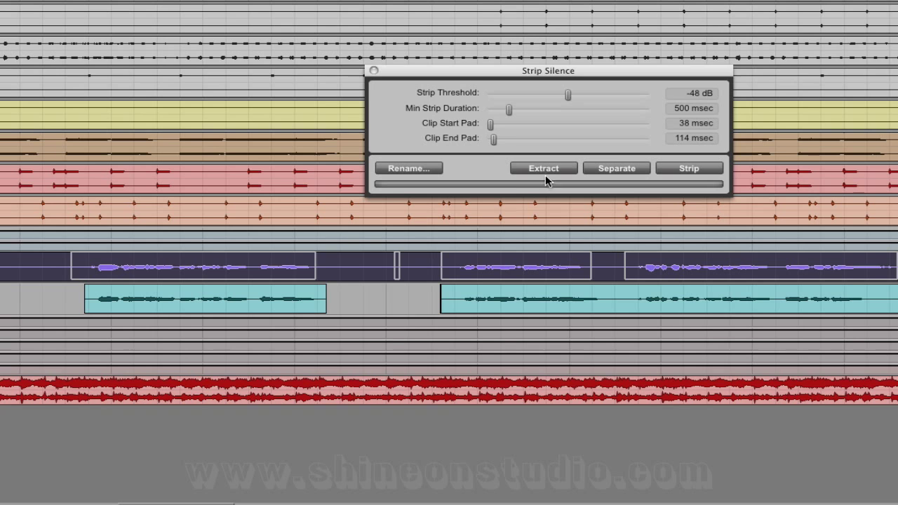
mouse_move(510, 113)
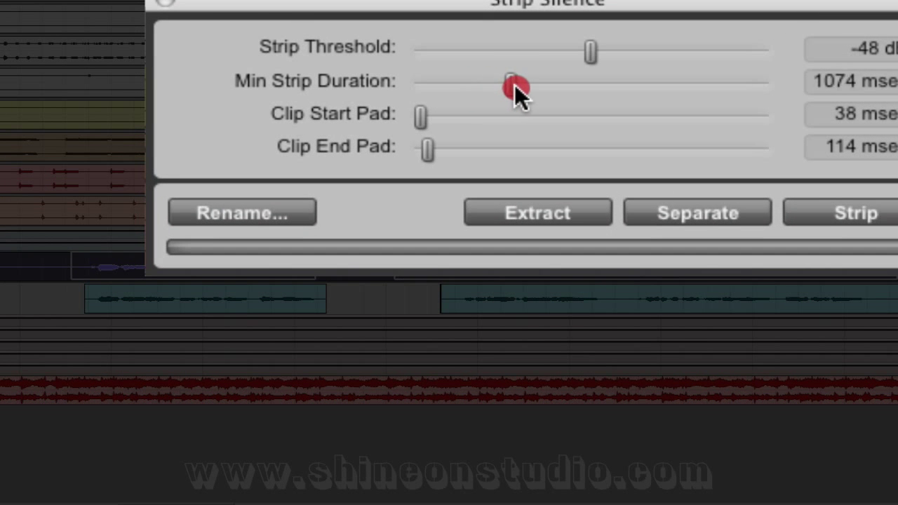
Shorten Min Strip Duration and raise Strip Threshold to about -44 dB.
left_click_drag(514, 81, 435, 81)
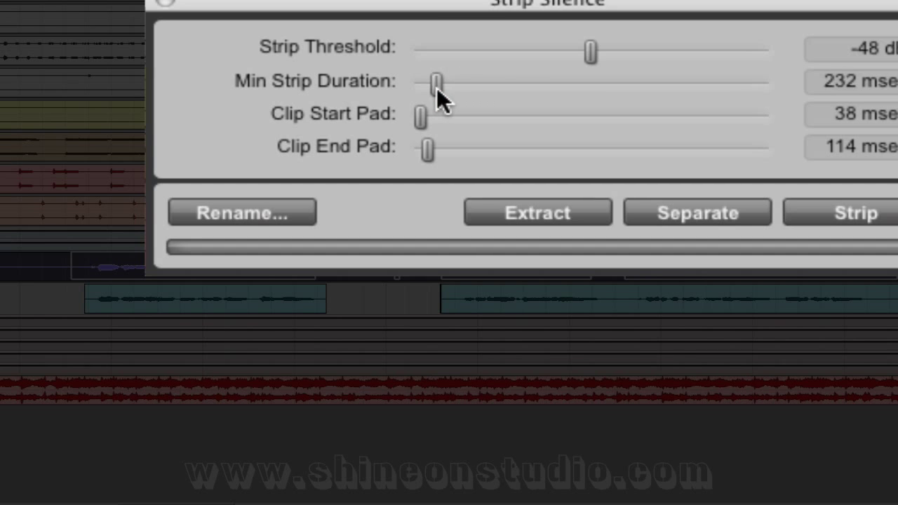
left_click_drag(589, 50, 572, 50)
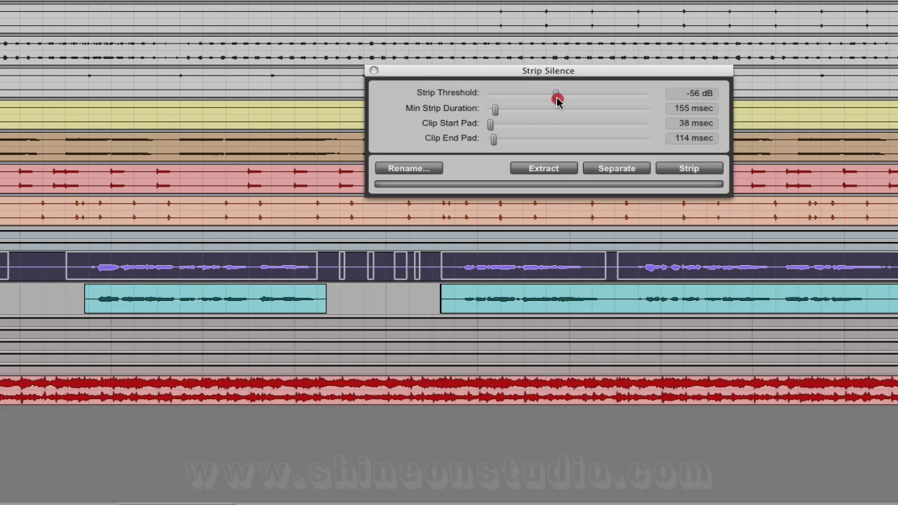
left_click_drag(556, 97, 574, 92)
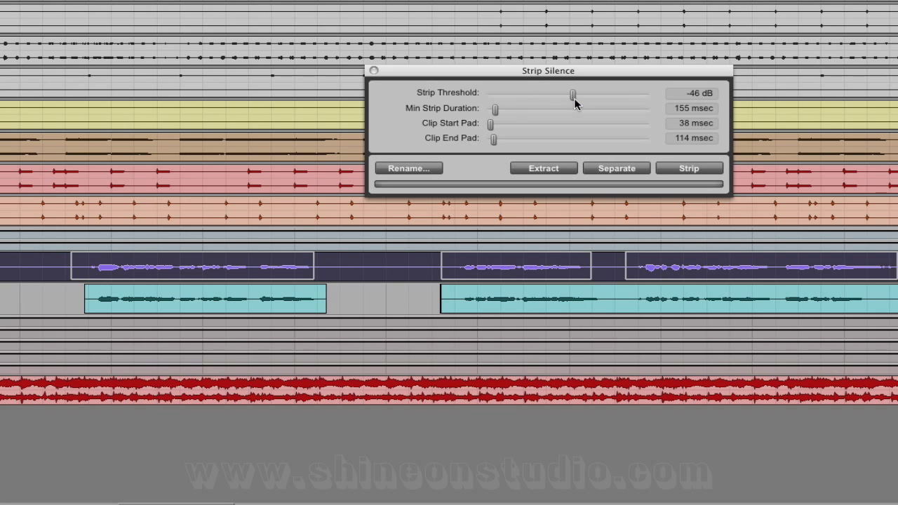
left_click_drag(573, 94, 573, 93)
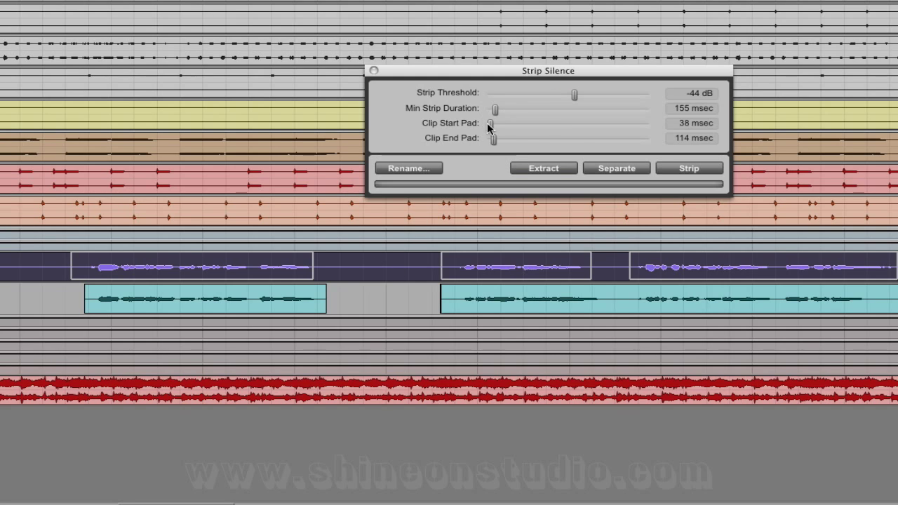
Set Clip Start Pad to 0 msec and Clip End Pad to 190 msec, then raise Threshold to -40 dB.
left_click_drag(491, 124, 489, 124)
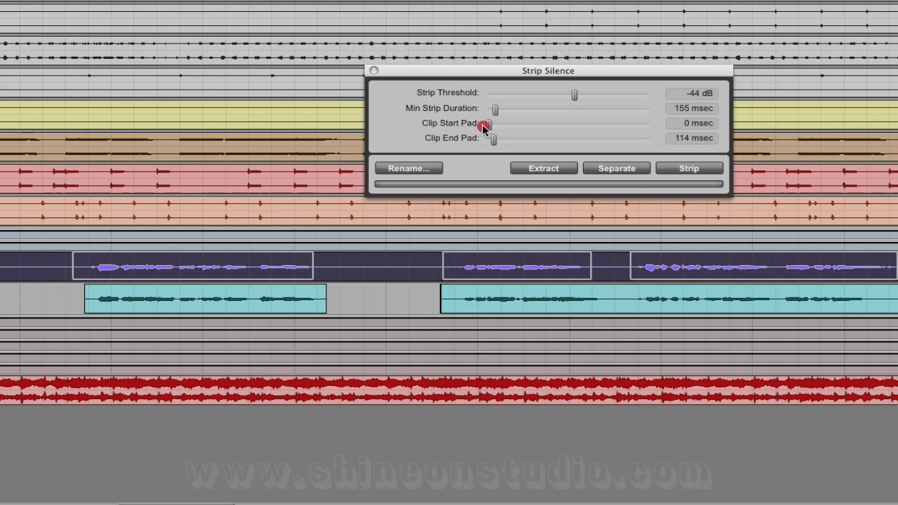
left_click_drag(494, 138, 488, 138)
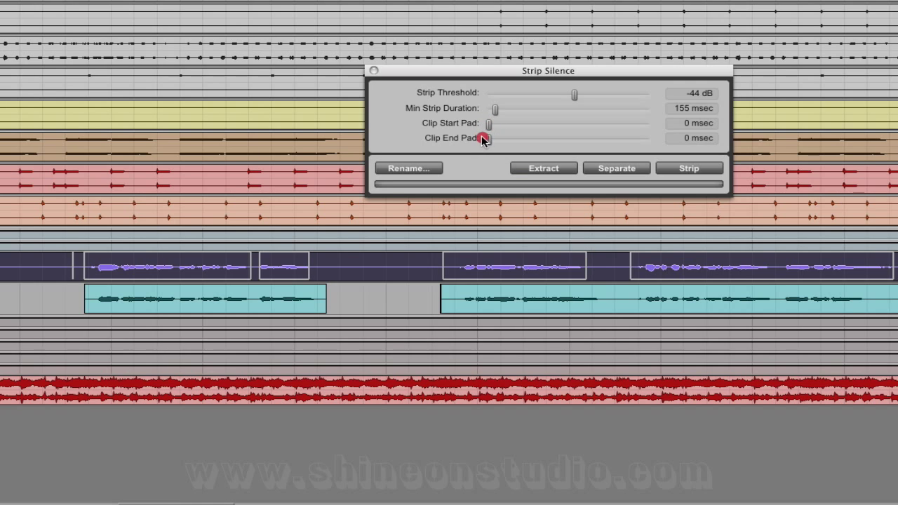
left_click_drag(485, 138, 491, 139)
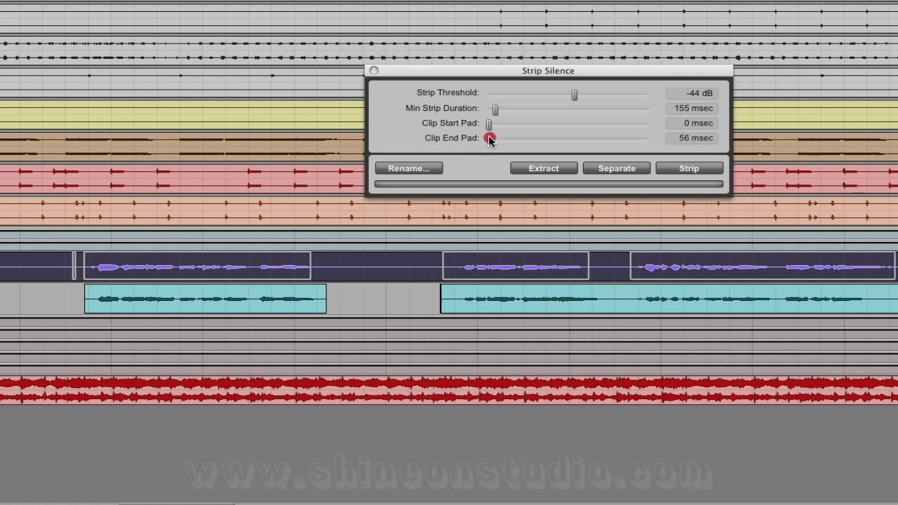
left_click_drag(489, 138, 494, 138)
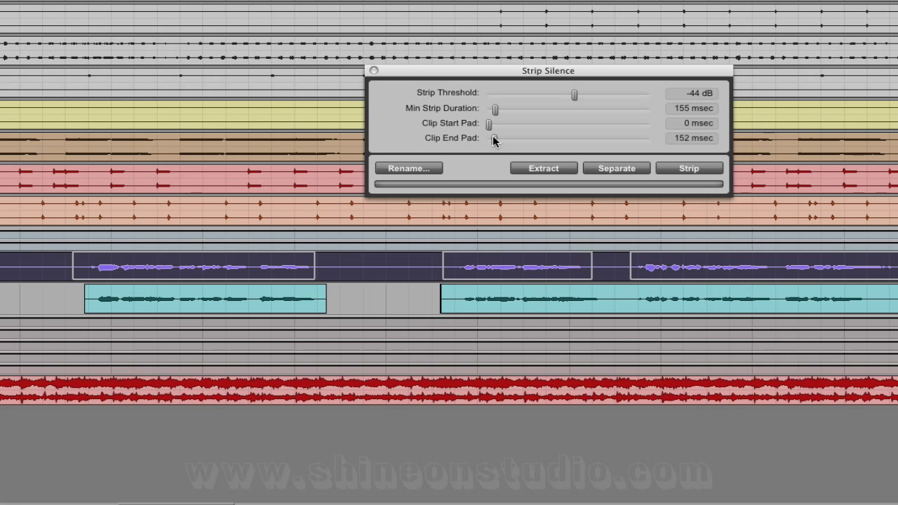
left_click_drag(494, 138, 500, 139)
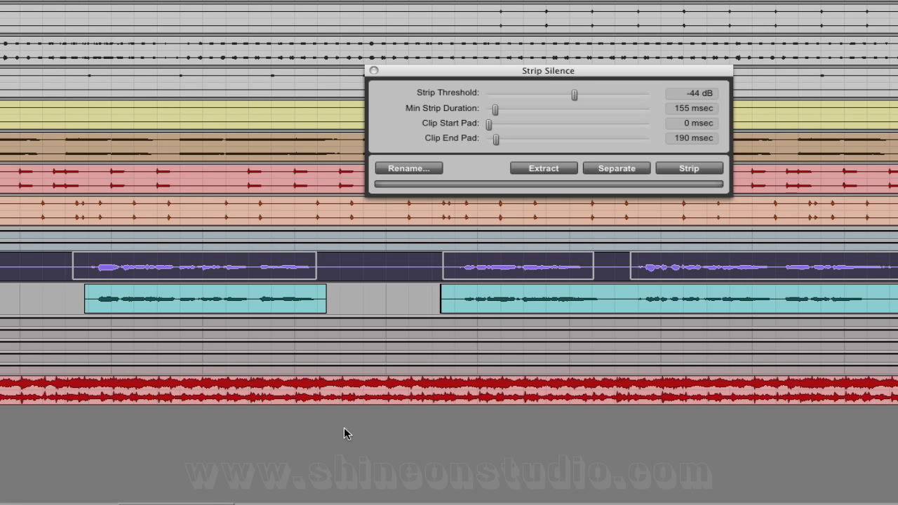
left_click(689, 168)
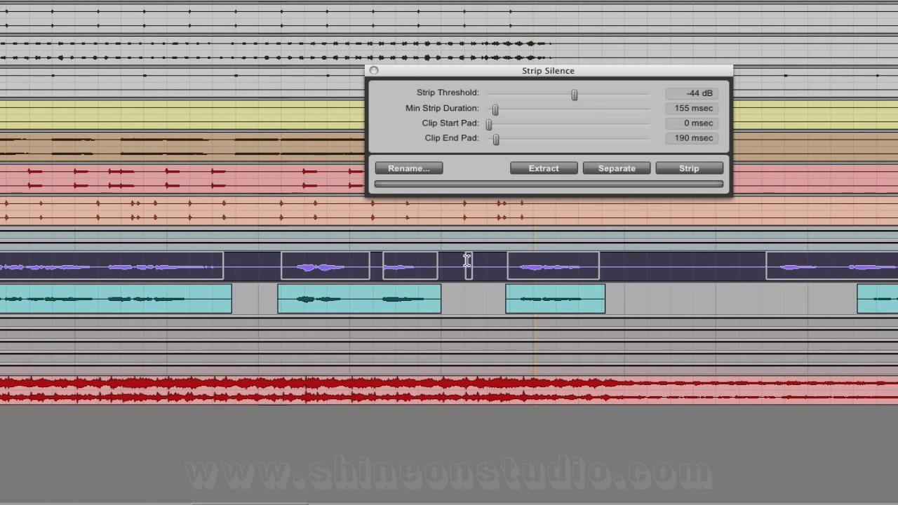
left_click_drag(572, 94, 575, 94)
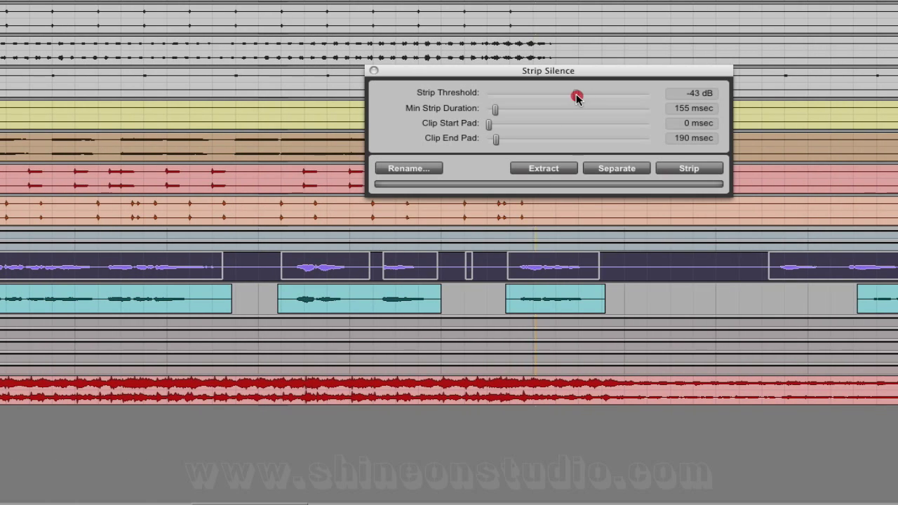
left_click_drag(575, 94, 581, 94)
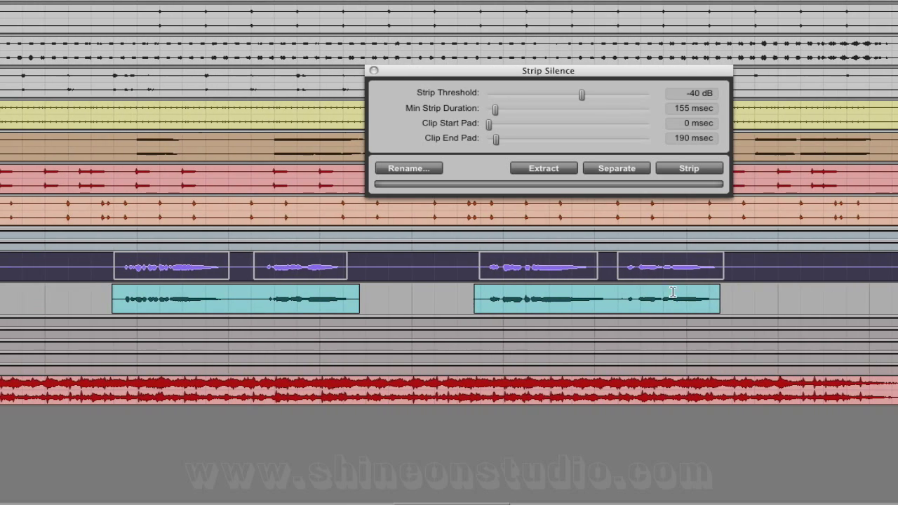
Strip Vox 1 into phrase clips using the -40 dB, 155 ms, 0/190 ms settings.
left_click(688, 168)
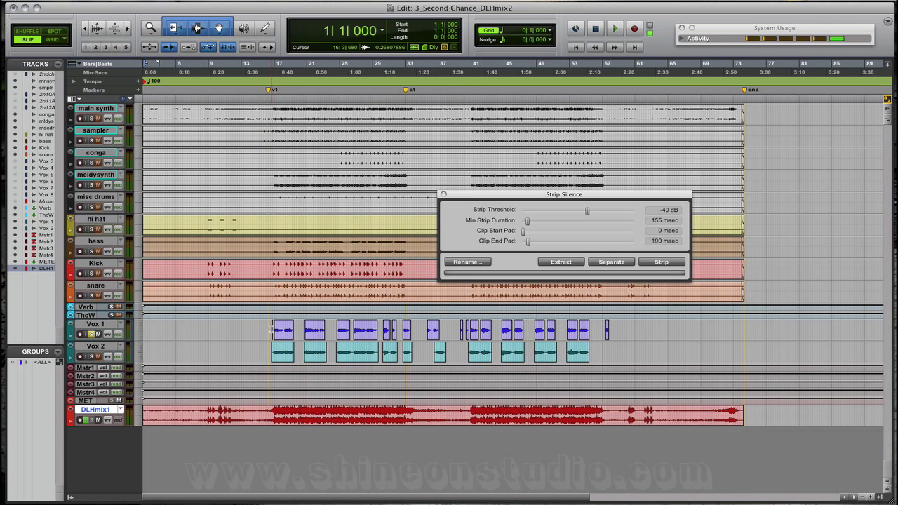
left_click(613, 28)
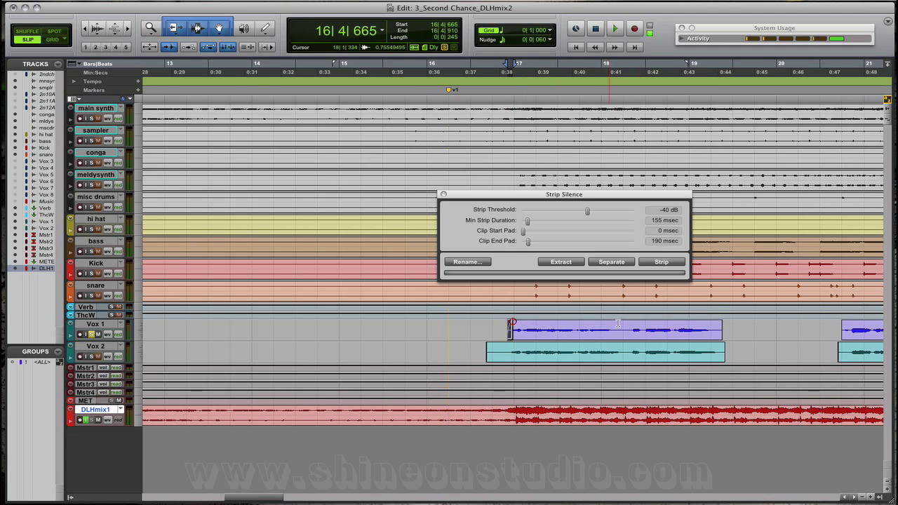
Select the first phrase's tail and add a fade, bringing up Batch Fades.
left_click(611, 330)
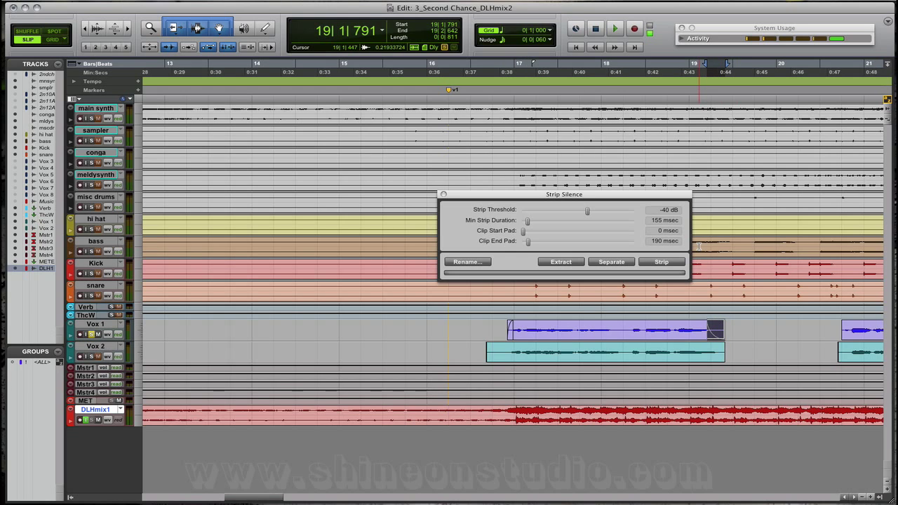
key("cmd+u")
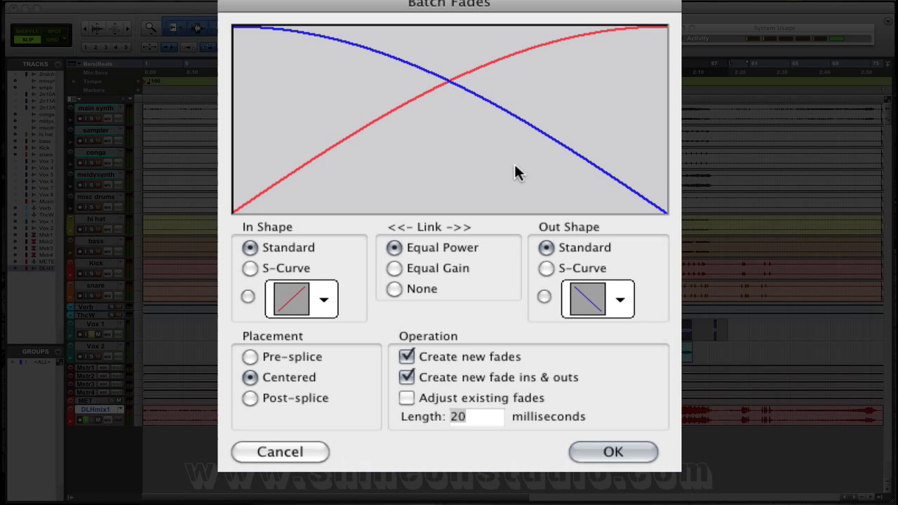
mouse_move(511, 256)
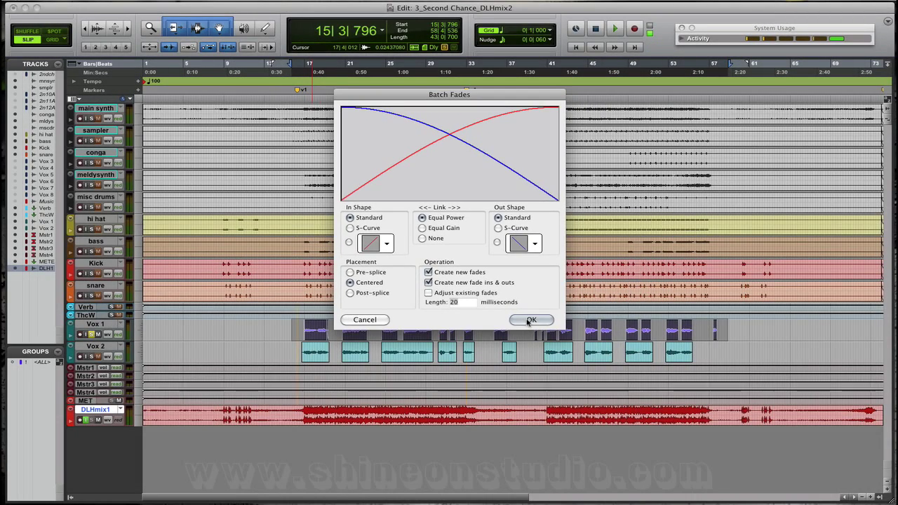
Confirm Batch Fades with standard equal-power centred 20 ms fades on all Vox 1 clips.
left_click(531, 319)
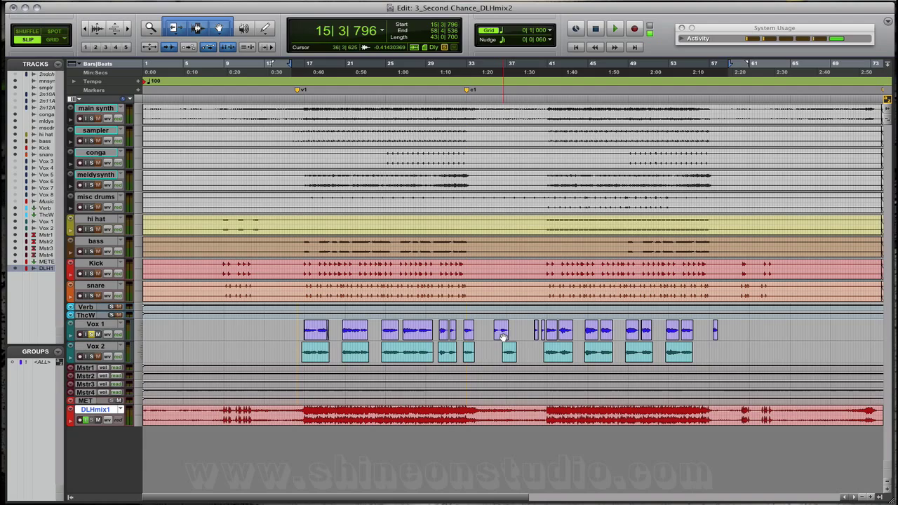
left_click(501, 330)
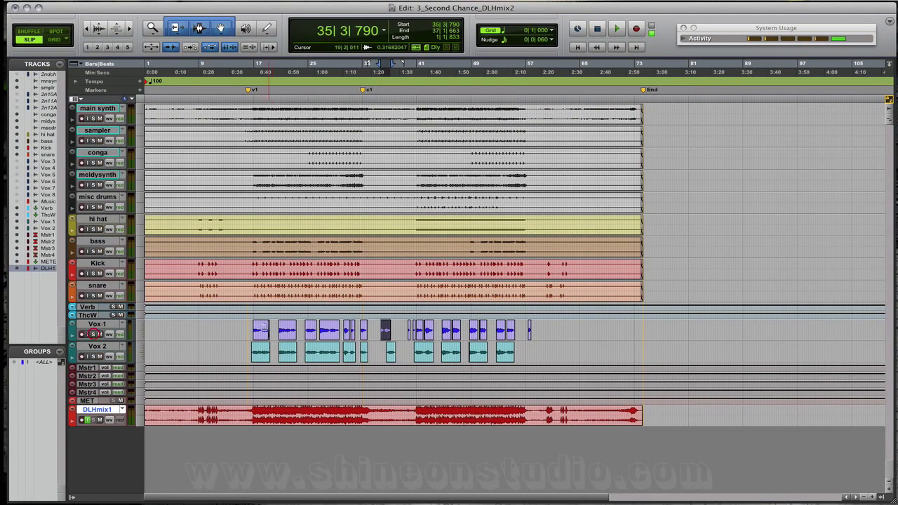
left_click(615, 28)
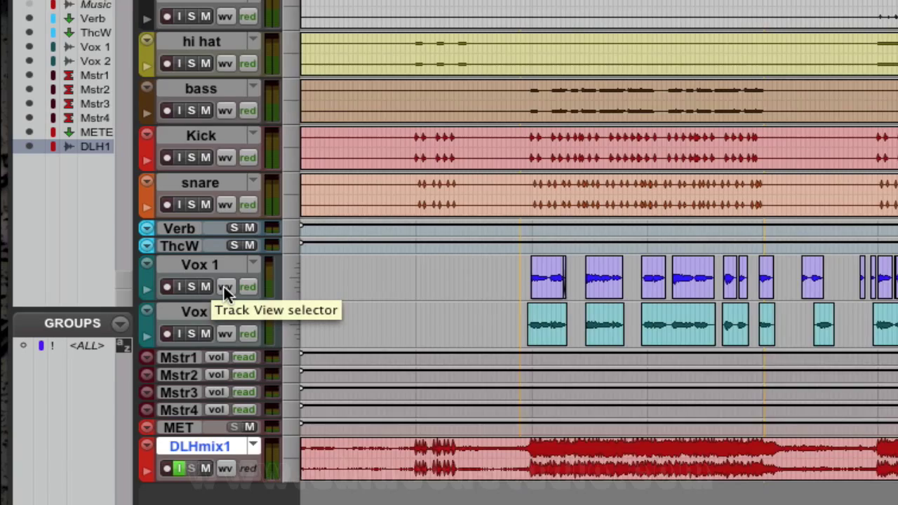
Enlarge the Vox 1 track and switch its view to Playlists, showing Vox 1.02 and Vox 1.01.
scroll("down", 3)
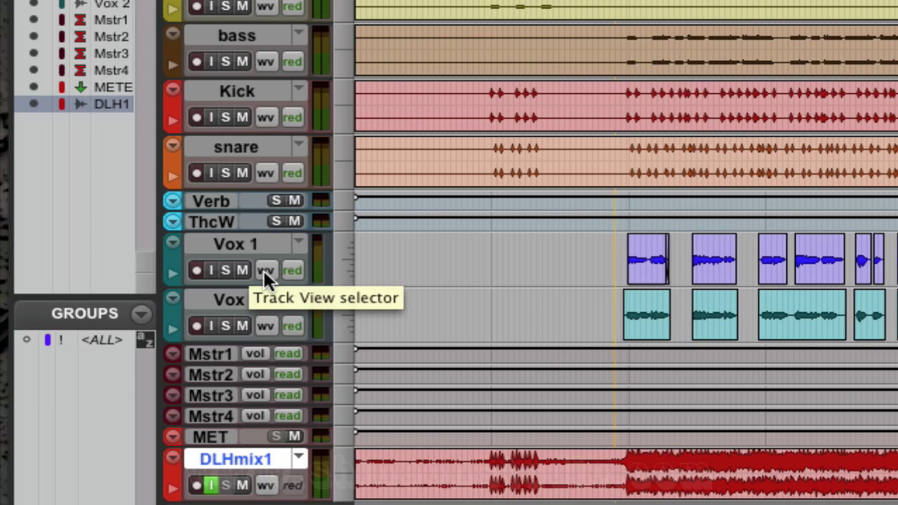
double_click(235, 300)
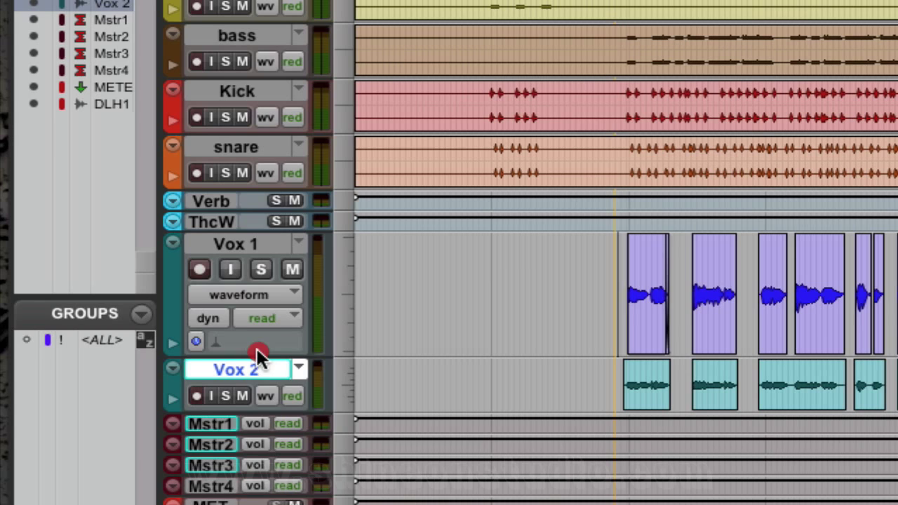
mouse_move(239, 305)
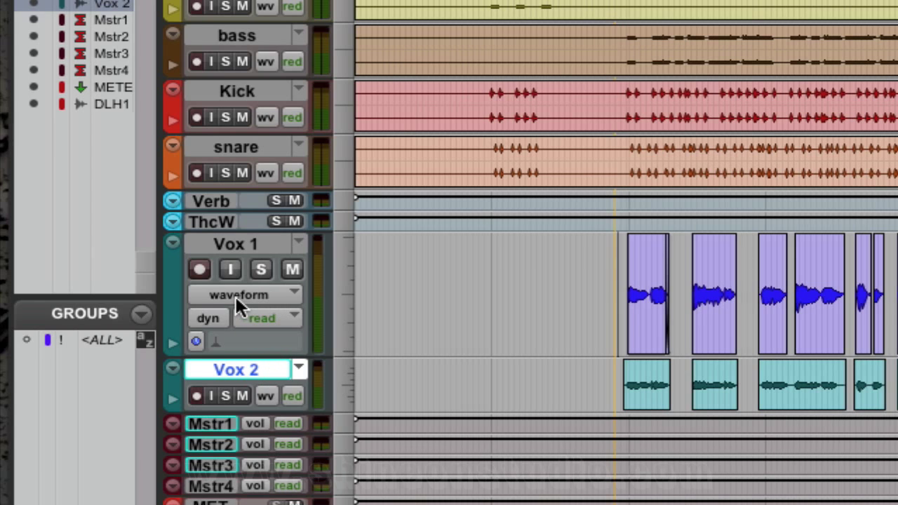
left_click(245, 294)
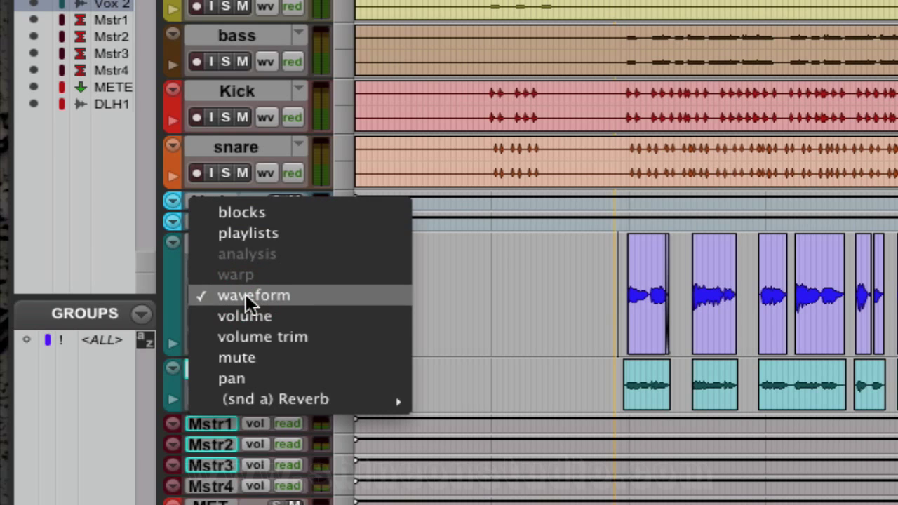
mouse_move(263, 239)
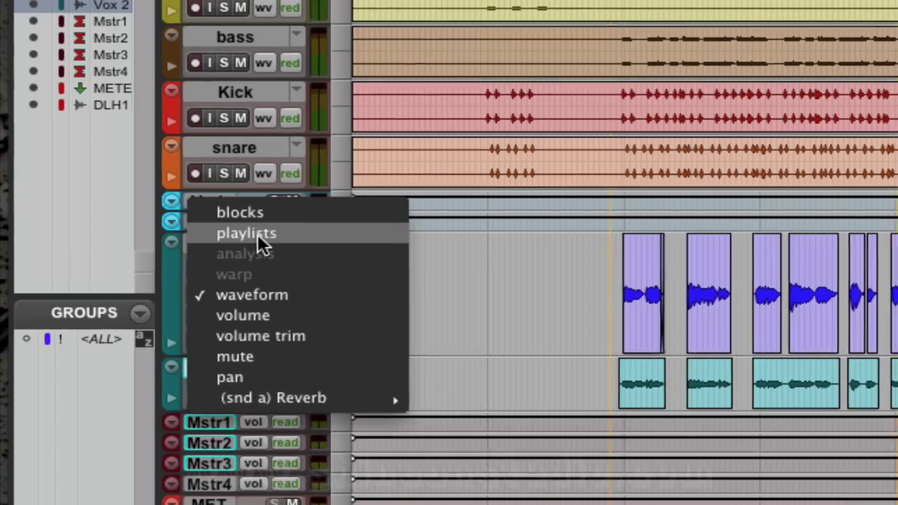
left_click(246, 233)
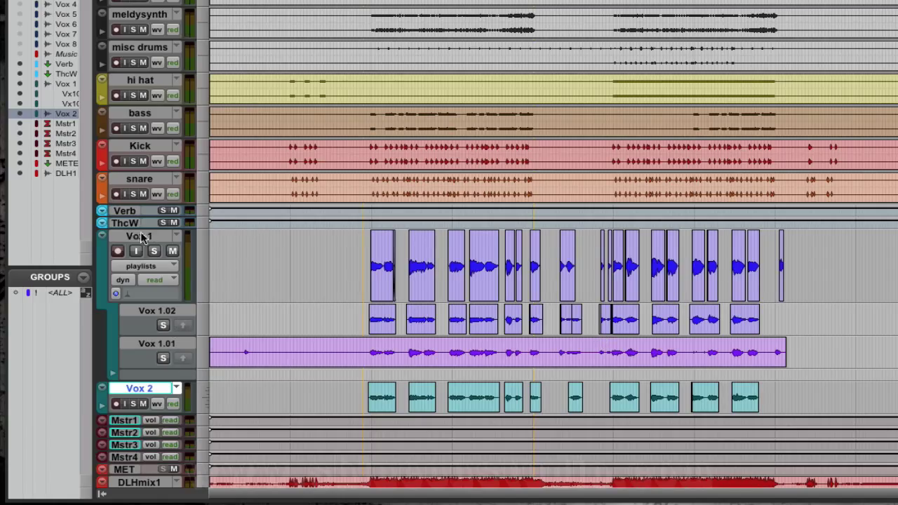
mouse_move(158, 315)
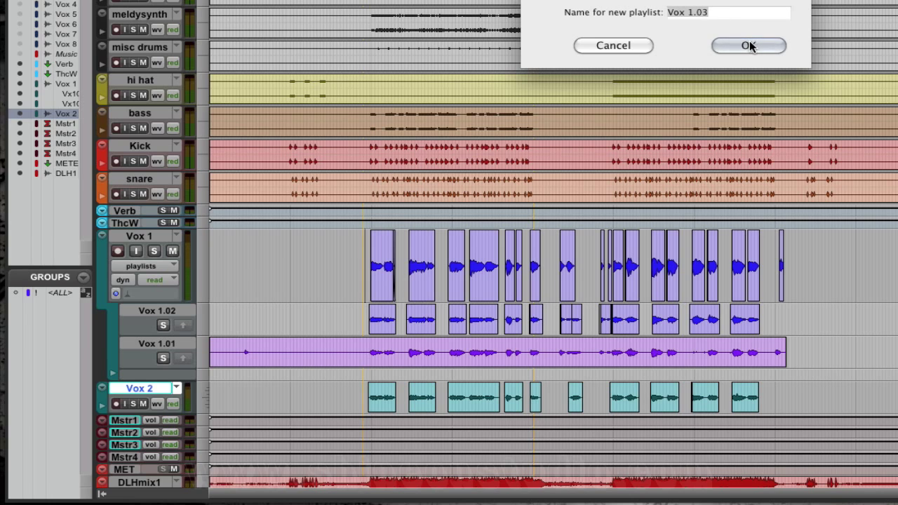
Create the new empty playlist Vox 1.03 on the Vox 1 track.
left_click(747, 45)
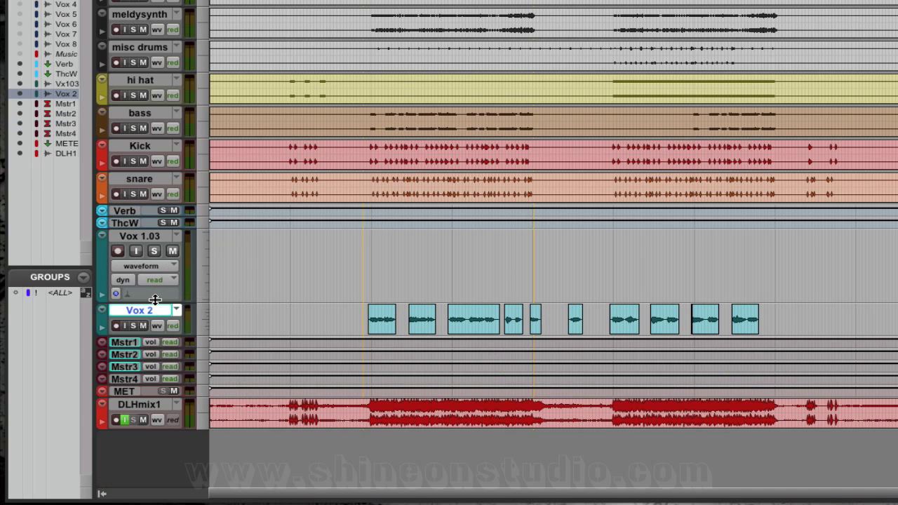
mouse_move(241, 240)
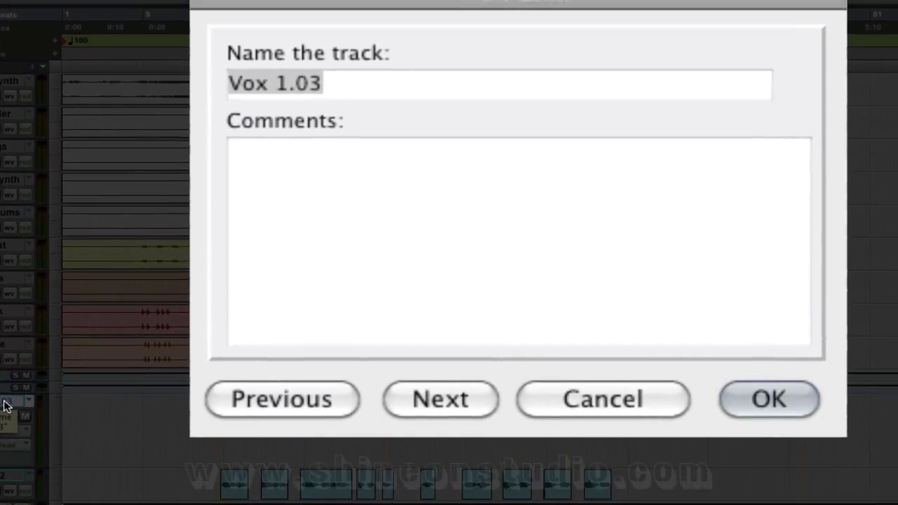
Name the track 'COMP Vox' and show its take lanes beneath it again.
type("COMP")
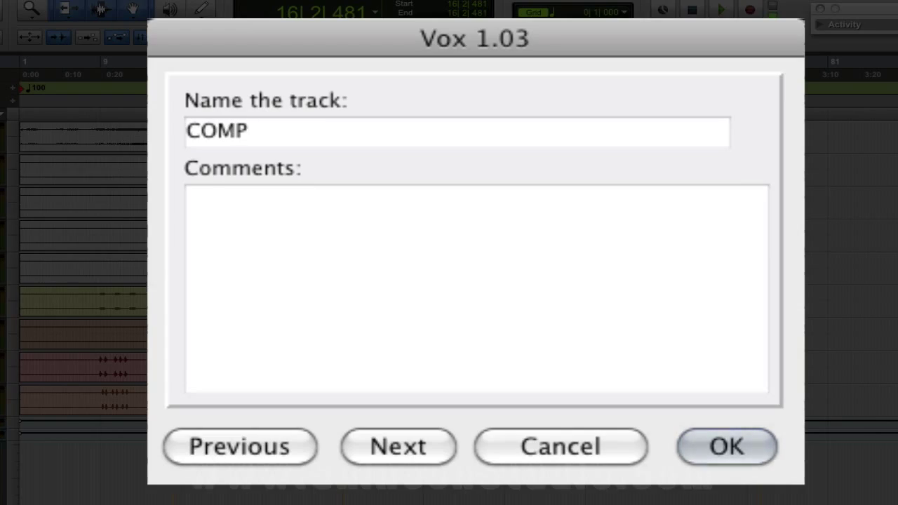
type("Vox")
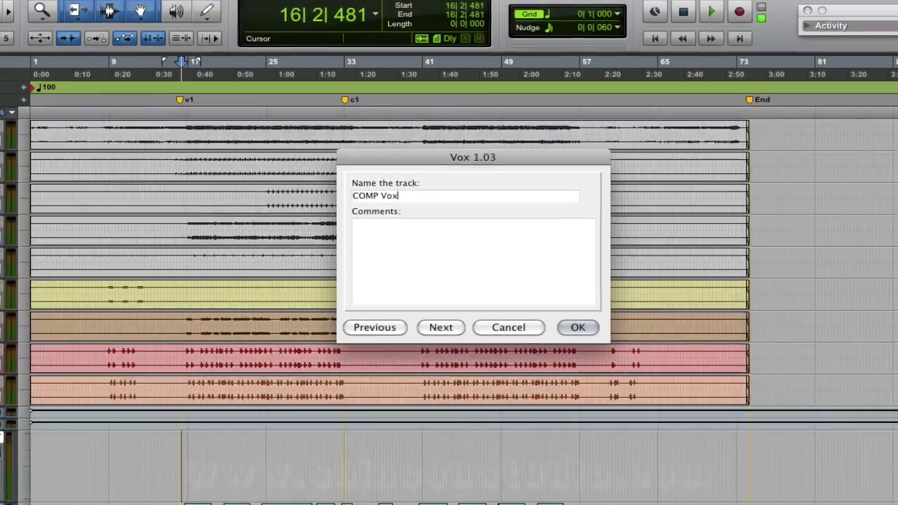
left_click(577, 327)
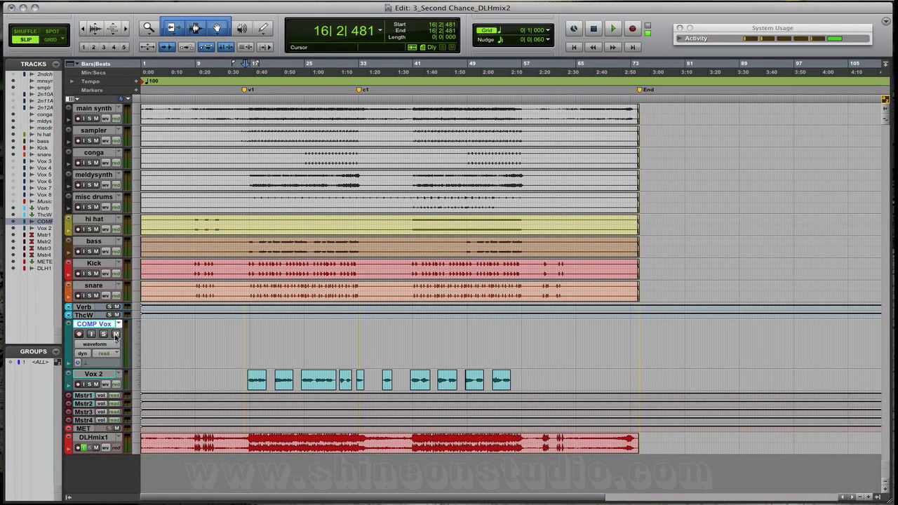
left_click(94, 344)
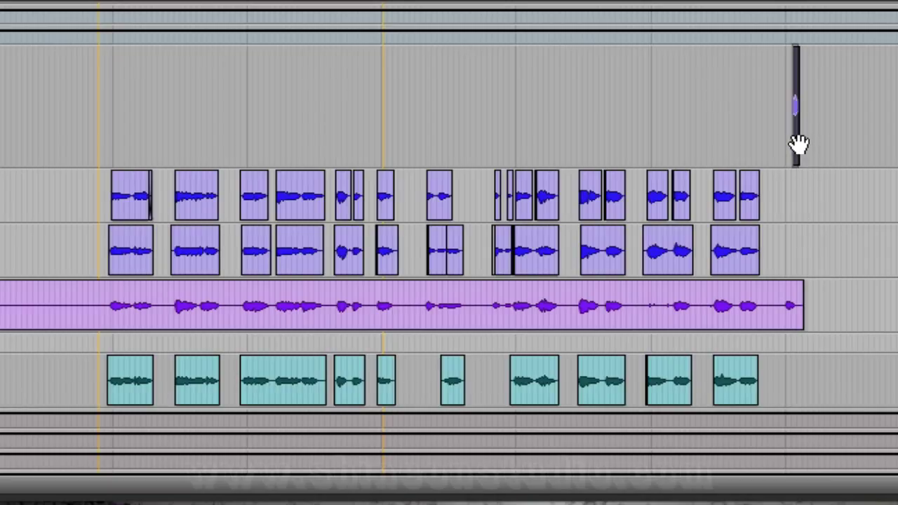
Undo the last edit and click the COMP Vox track controls.
key("cmd+z")
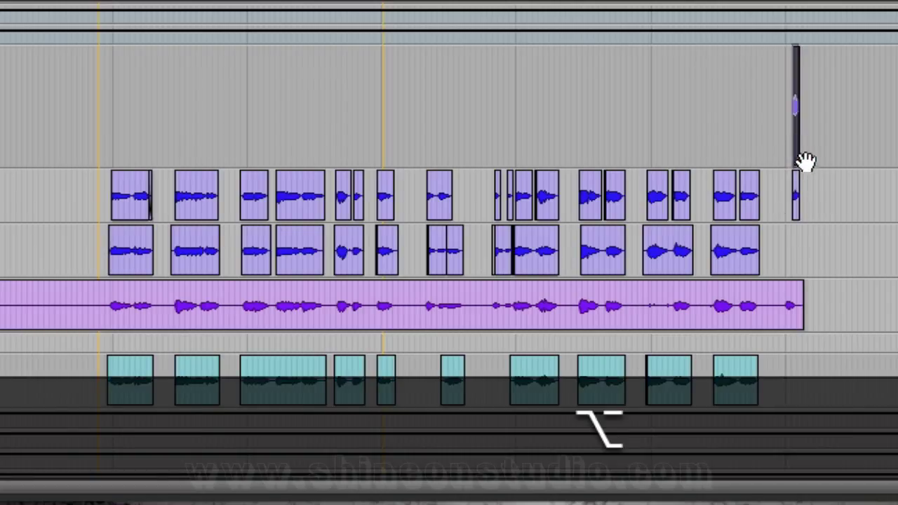
mouse_move(802, 214)
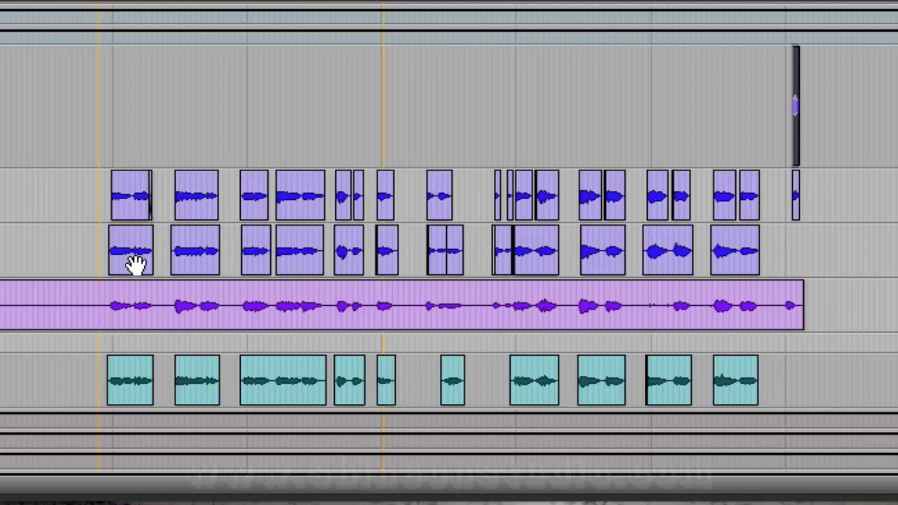
left_click(130, 252)
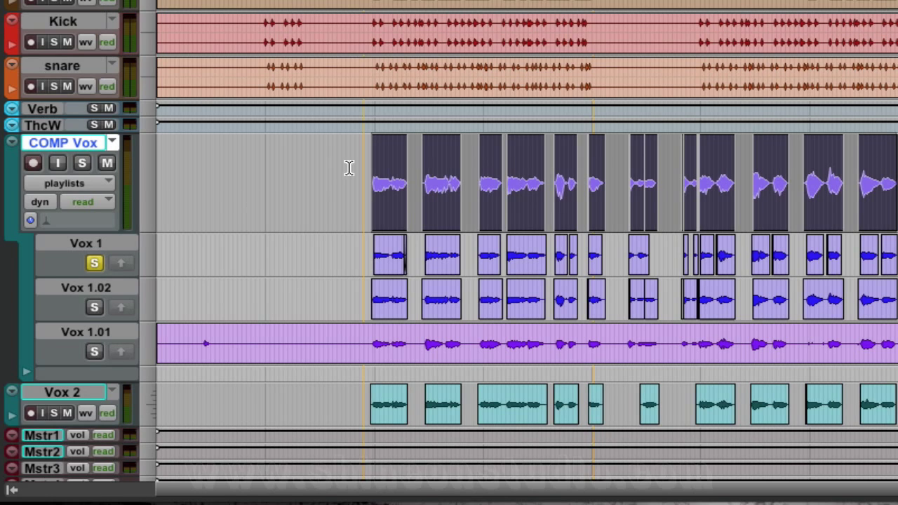
mouse_move(421, 238)
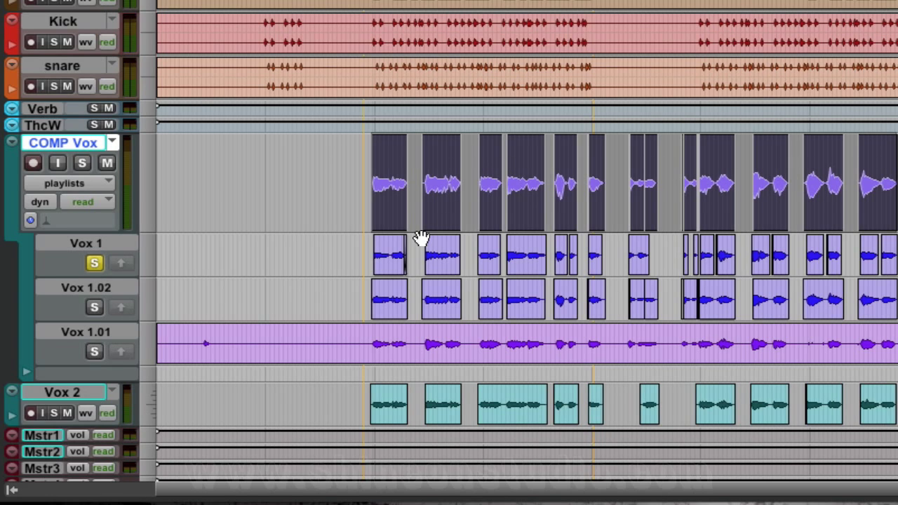
mouse_move(747, 248)
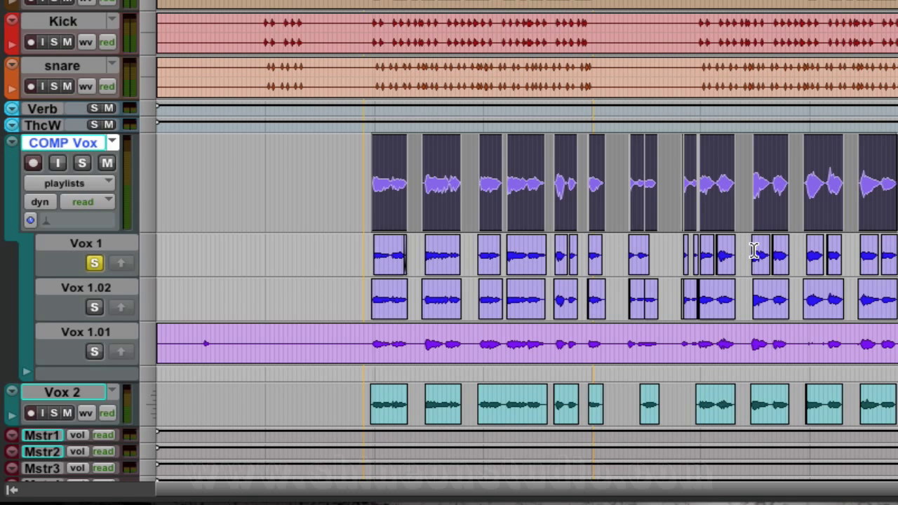
mouse_move(628, 247)
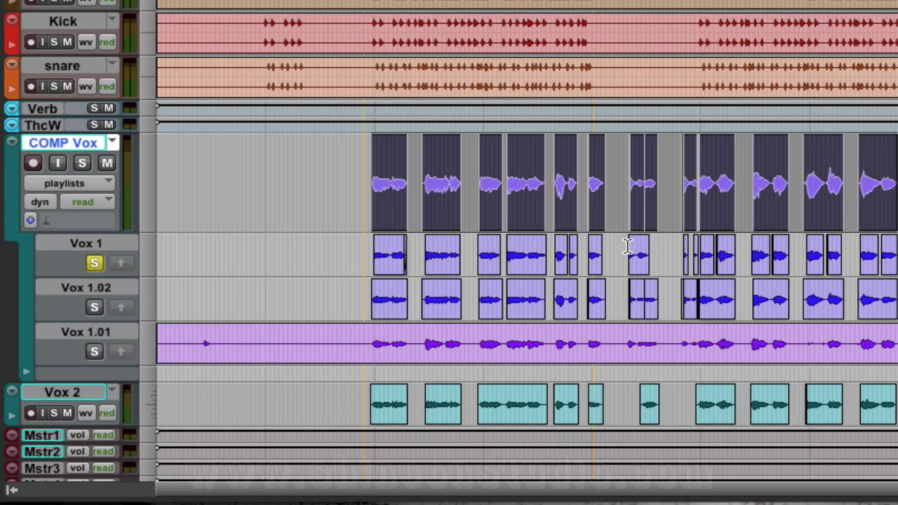
mouse_move(560, 116)
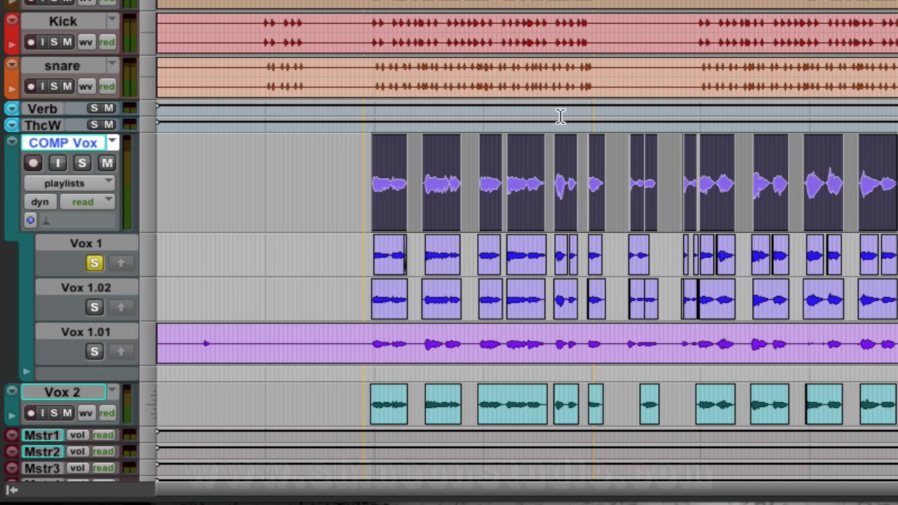
mouse_move(575, 142)
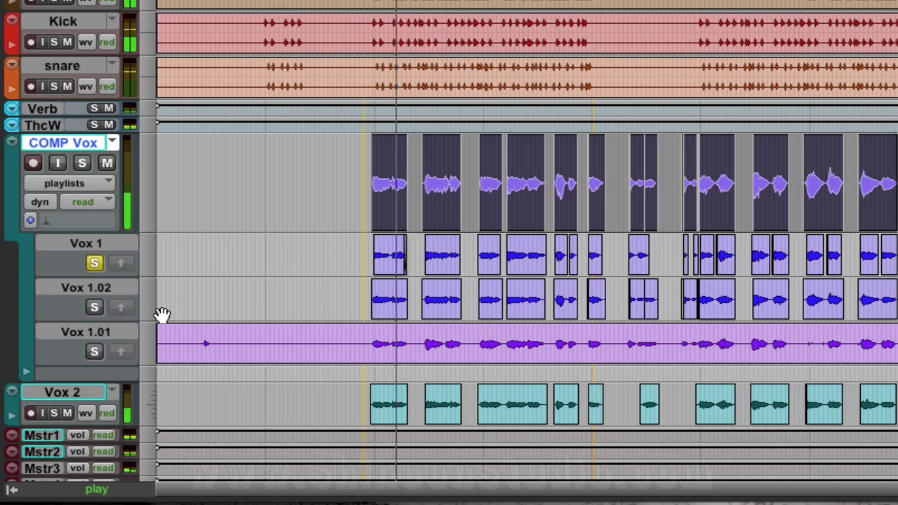
mouse_move(372, 274)
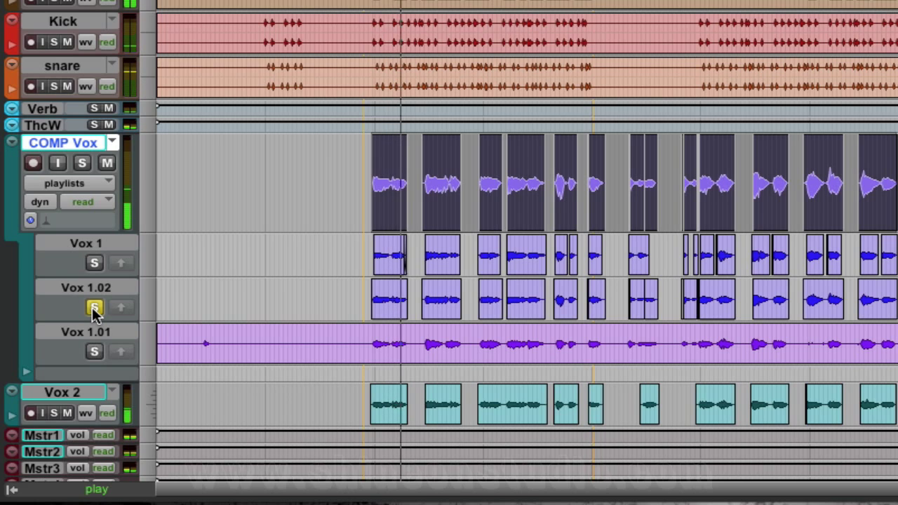
Solo the Vox 1.02 take lane, then the Vox 1.01 lane, leaving Vox 1.01 soloed.
left_click(94, 307)
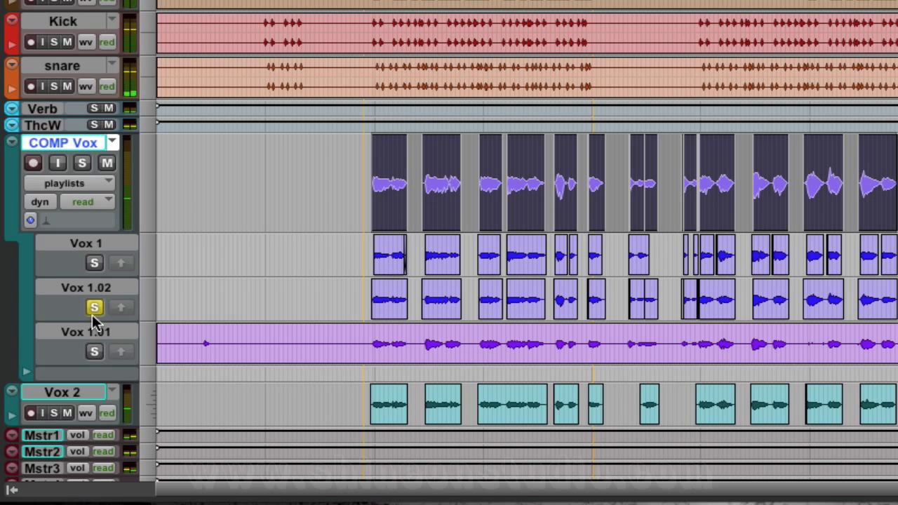
left_click(93, 352)
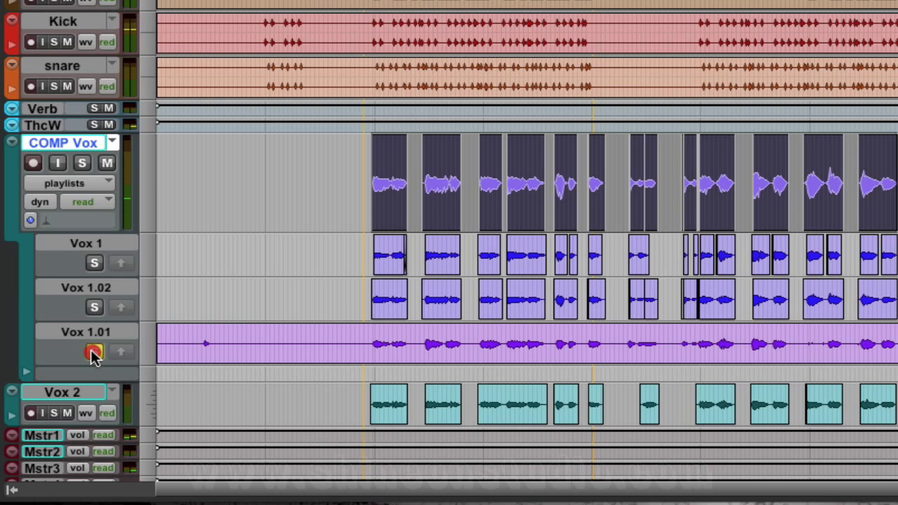
left_click(93, 351)
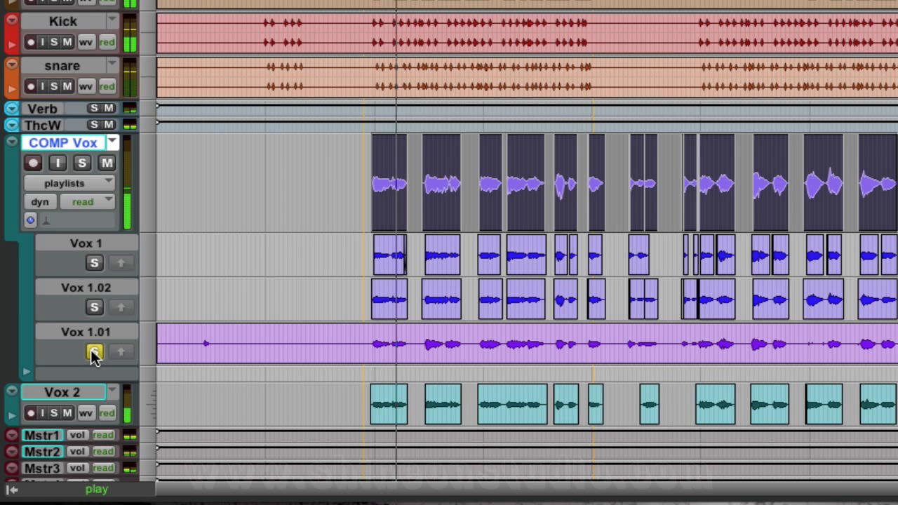
left_click(94, 351)
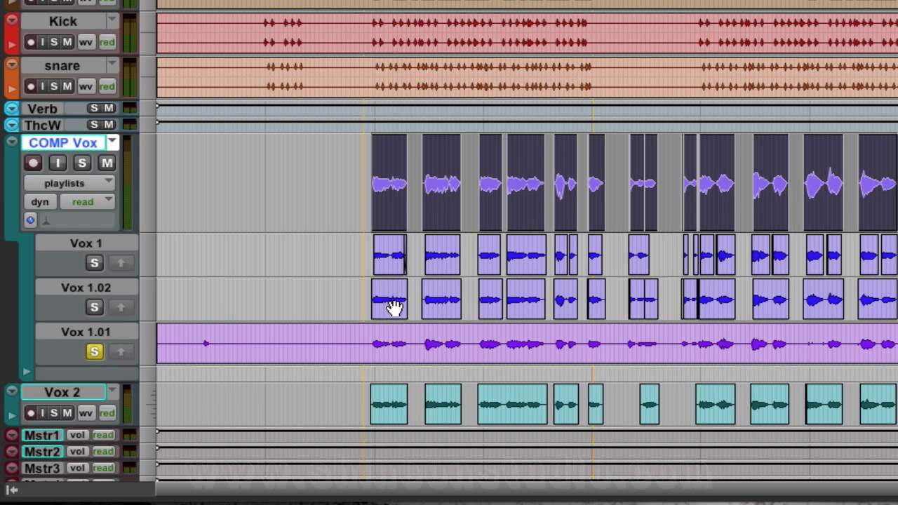
mouse_move(589, 354)
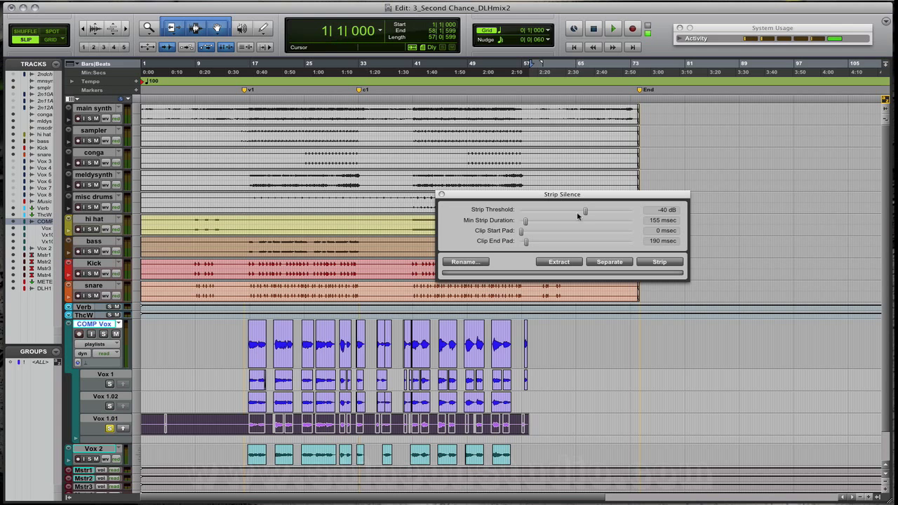
Apply Strip Silence to the Vox 1.01 take, splitting it into phrase clips.
left_click(659, 262)
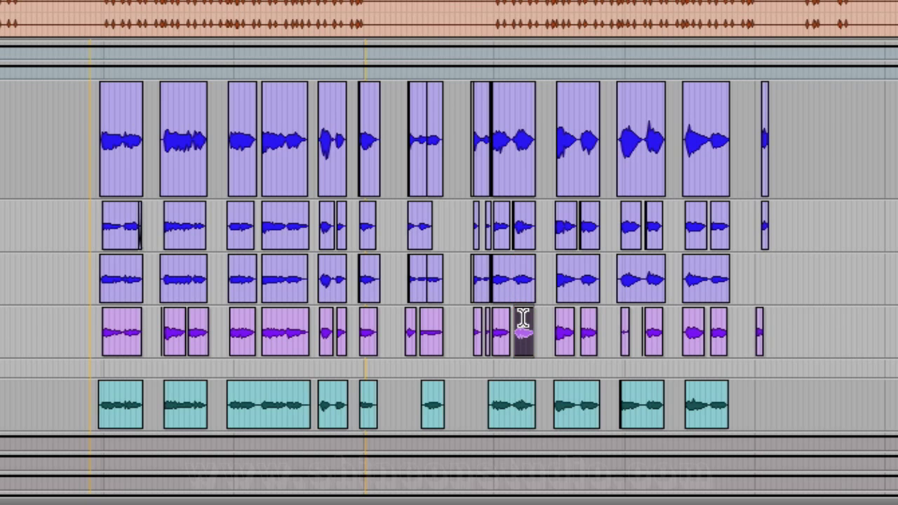
Promote the Vox 1.01 phrase clip into the COMP Vox playlist, replacing that spot's clip.
left_click(523, 330)
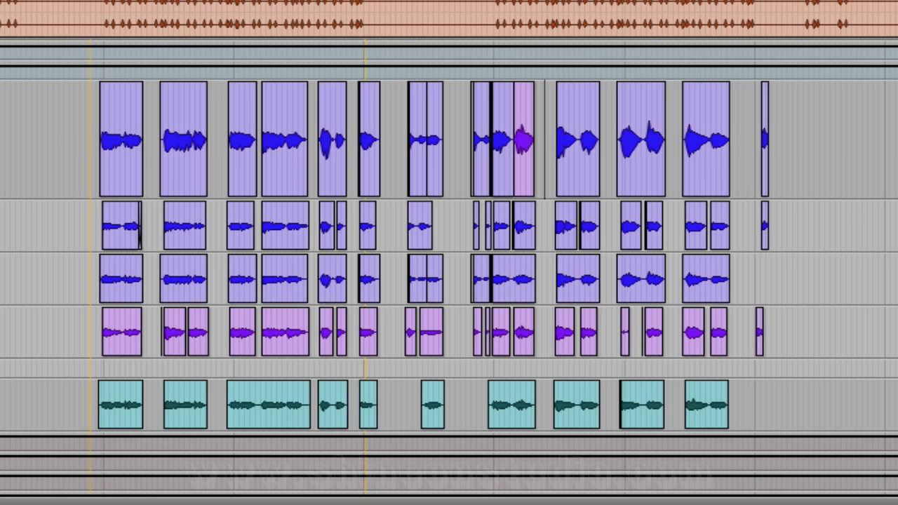
mouse_move(435, 155)
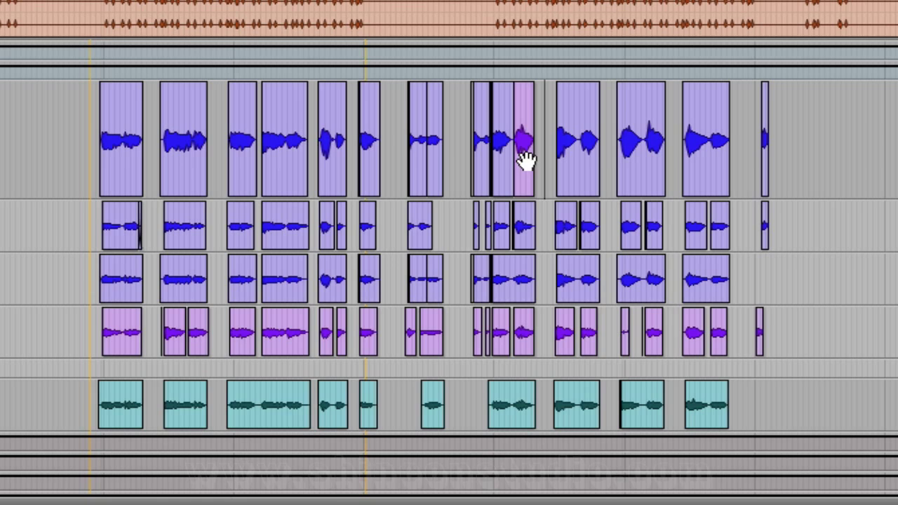
mouse_move(669, 132)
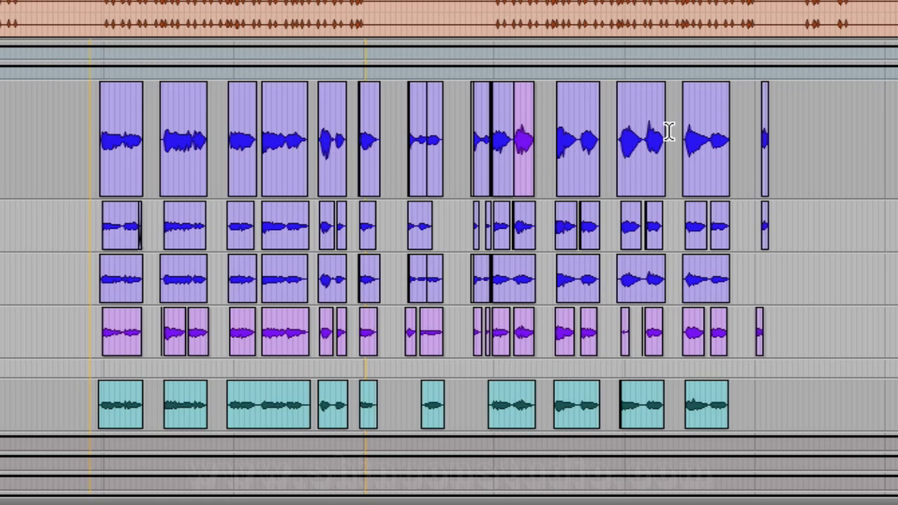
mouse_move(551, 226)
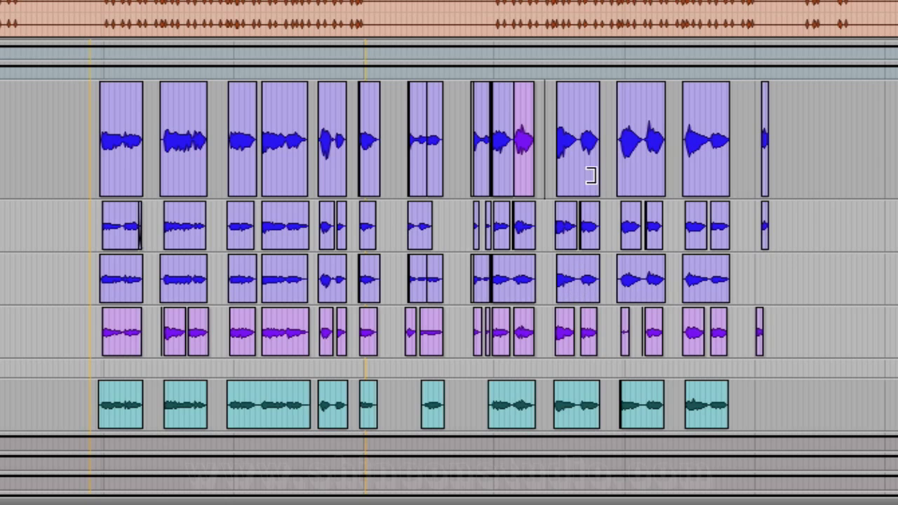
mouse_move(672, 256)
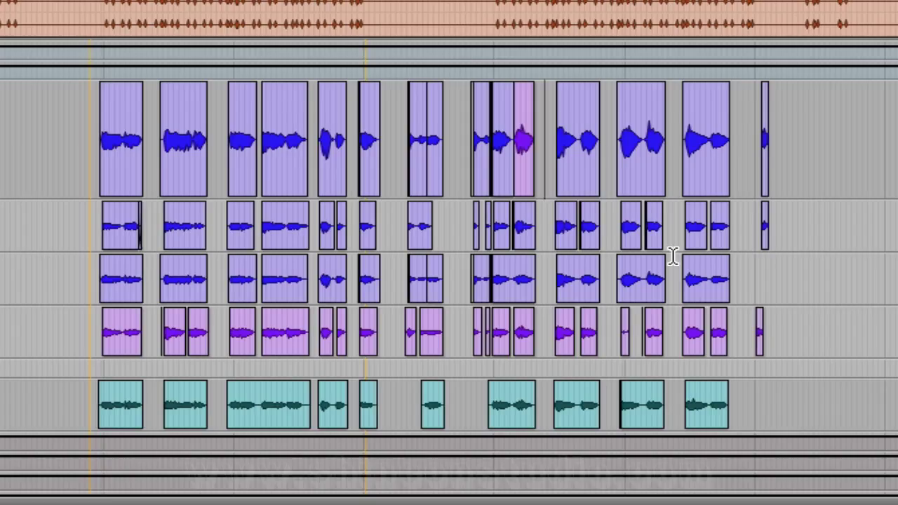
mouse_move(186, 242)
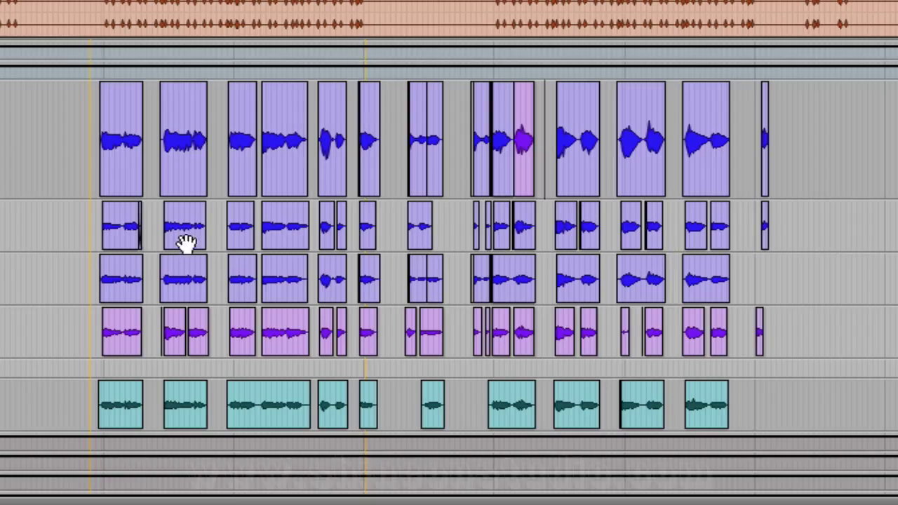